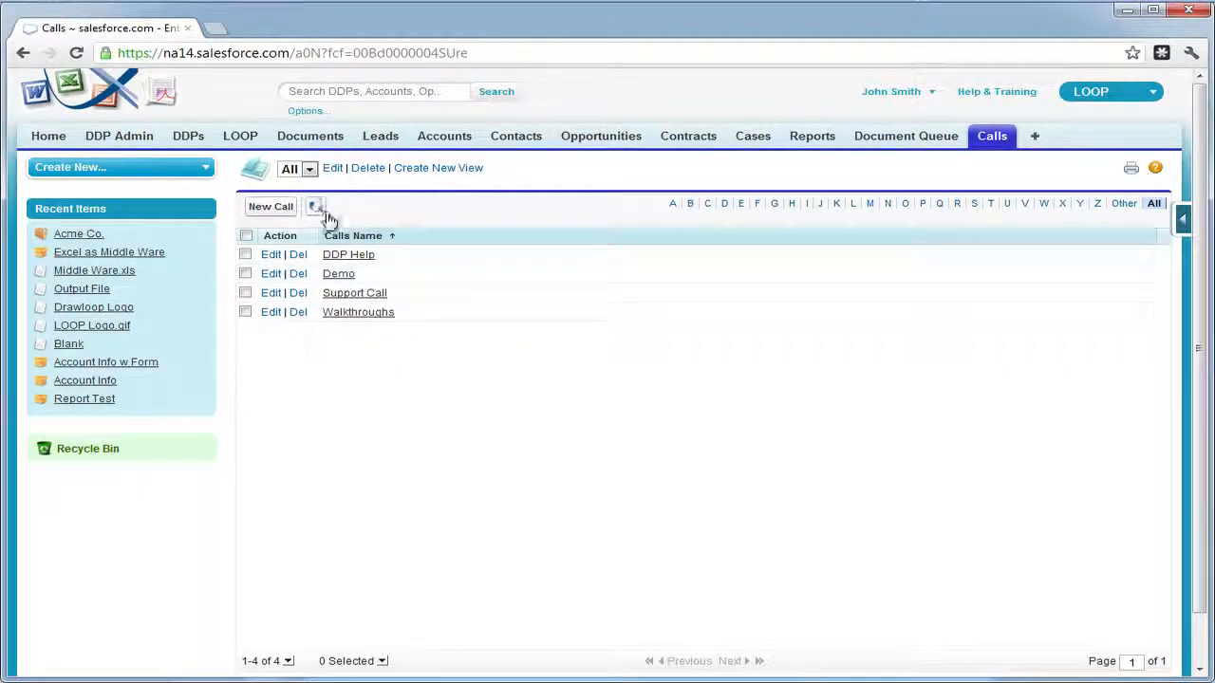
Open Salesforce Setup from the user menu
{"action": "left_click", "coordinate": [246, 255]}
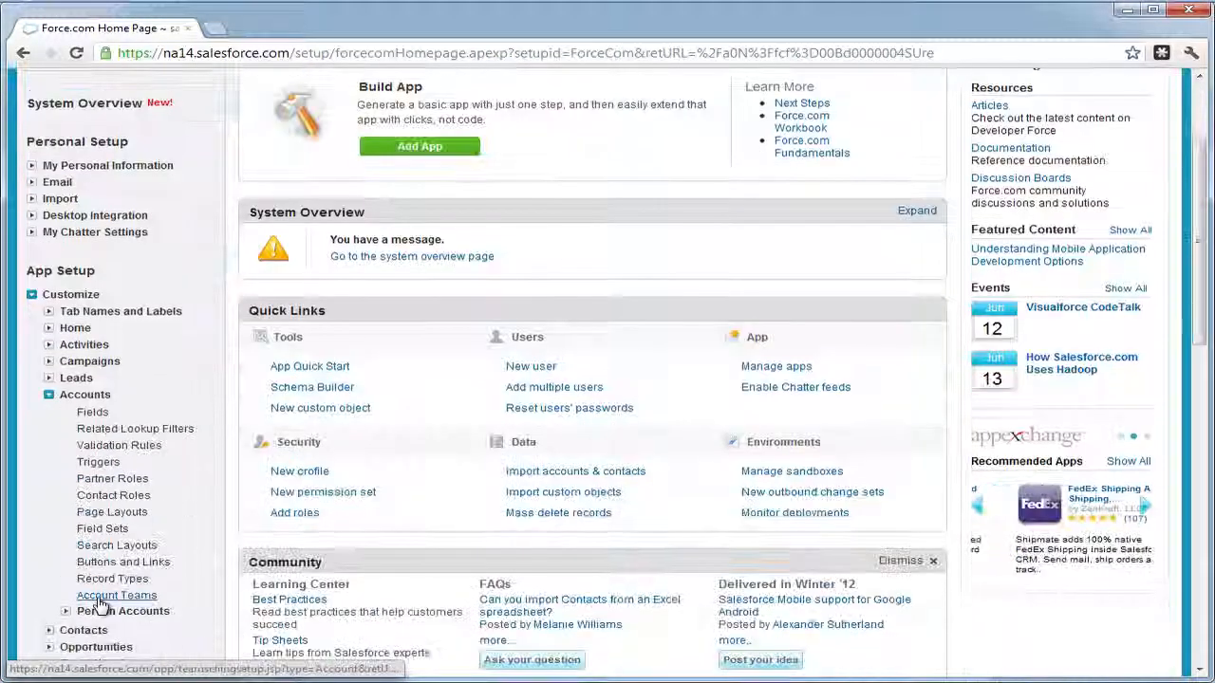
Open the Mass LOOPlus account button's detail page from Accounts Buttons and Links
{"action": "left_click", "coordinate": [123, 562]}
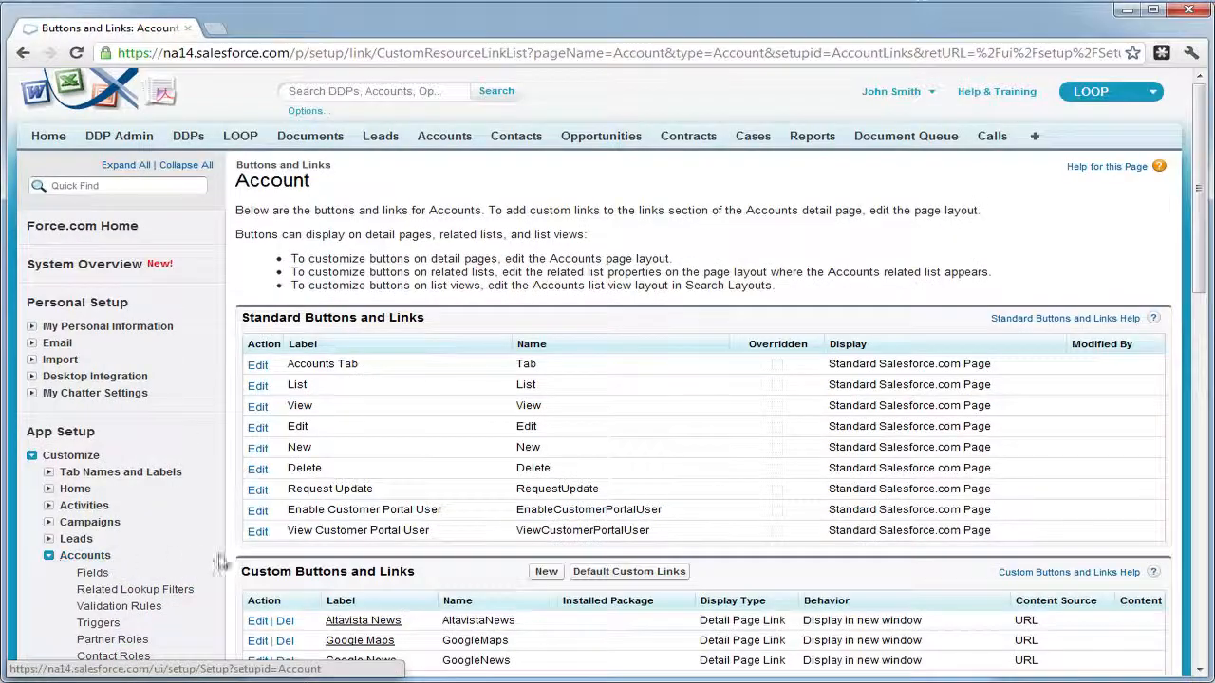
{"action": "scroll", "scroll_direction": "down", "scroll_amount": 3}
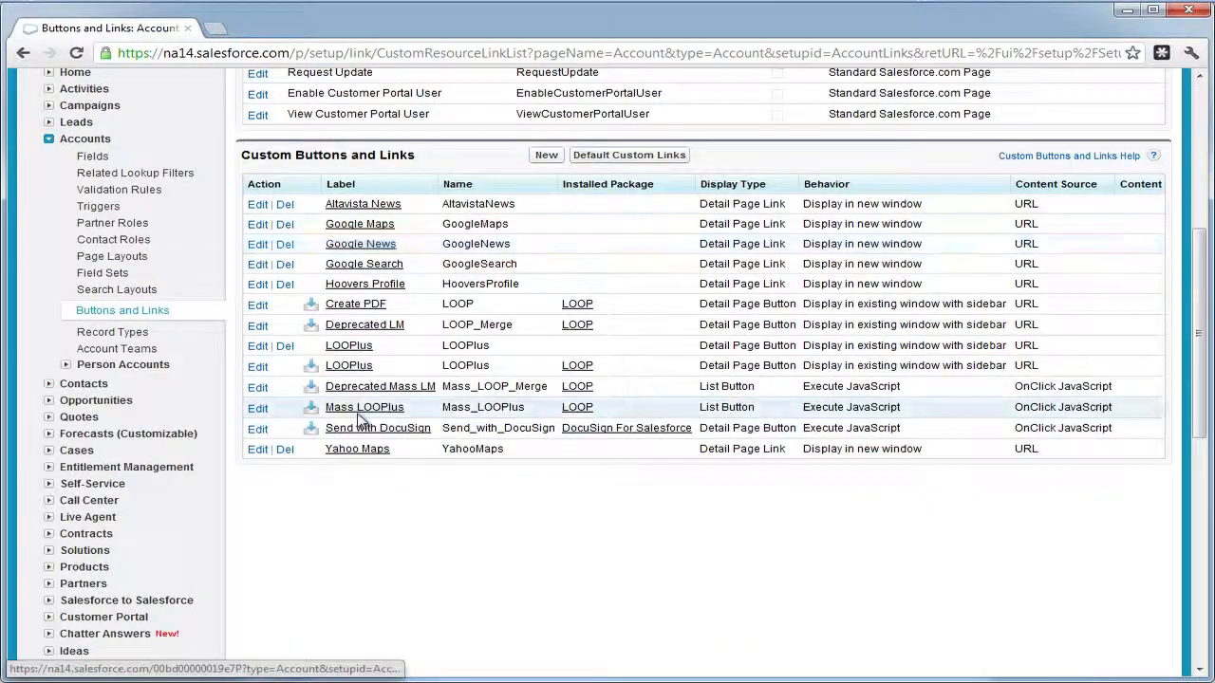
{"action": "mouse_move", "coordinate": [371, 384]}
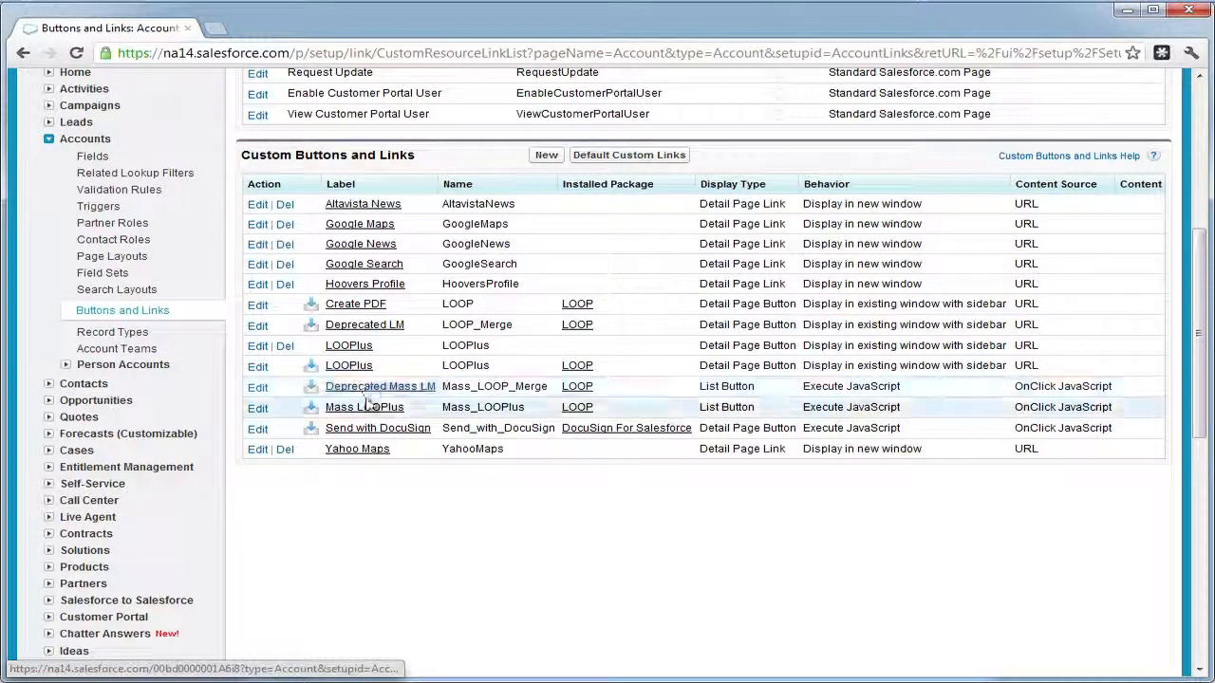
{"action": "left_click", "coordinate": [363, 406]}
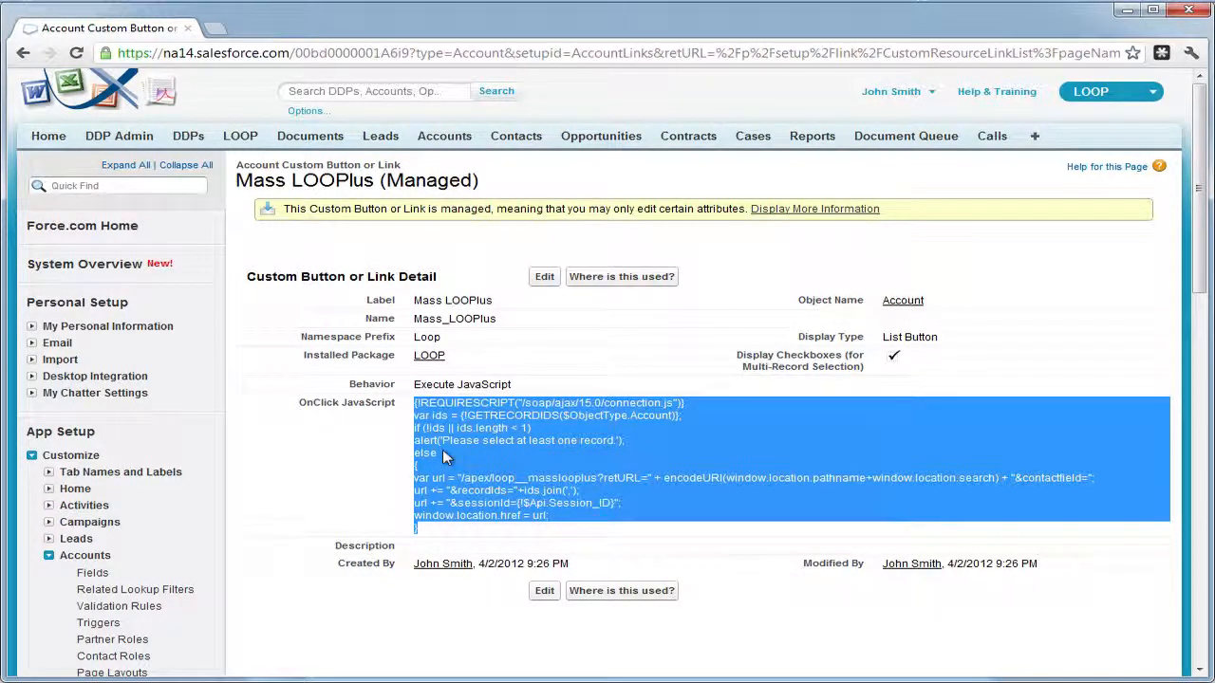
Open the Call custom object under Create > Objects and start a new custom button
{"action": "left_click", "coordinate": [31, 454]}
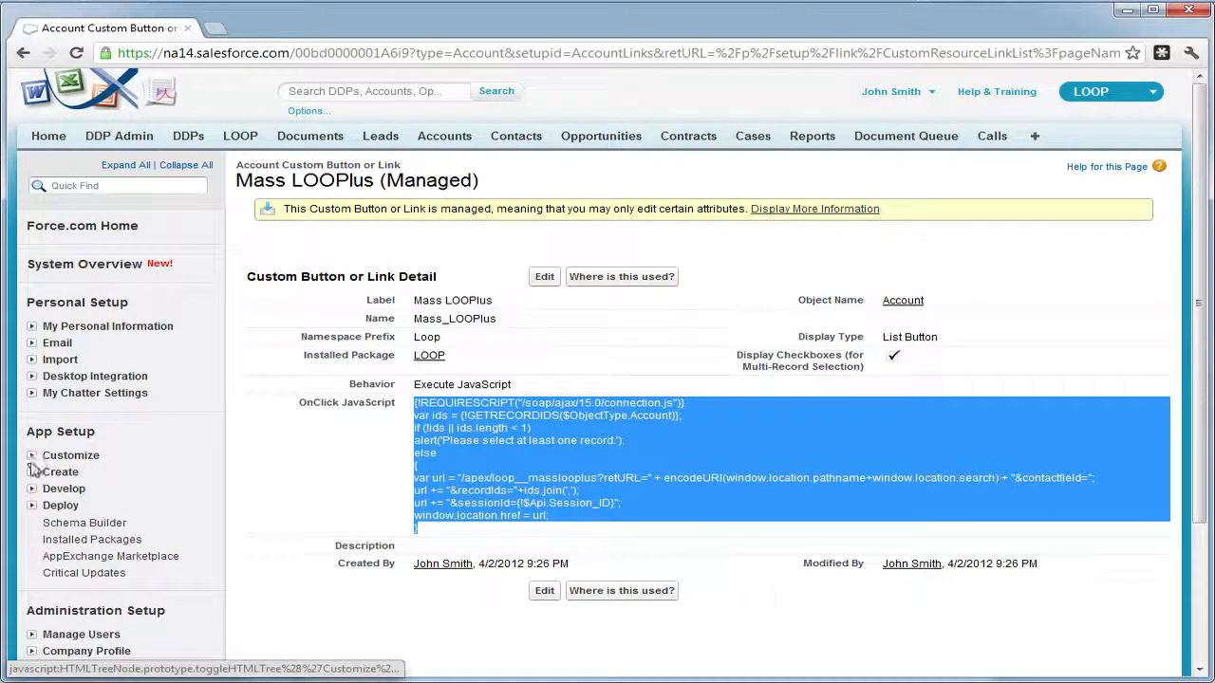
{"action": "left_click", "coordinate": [60, 472]}
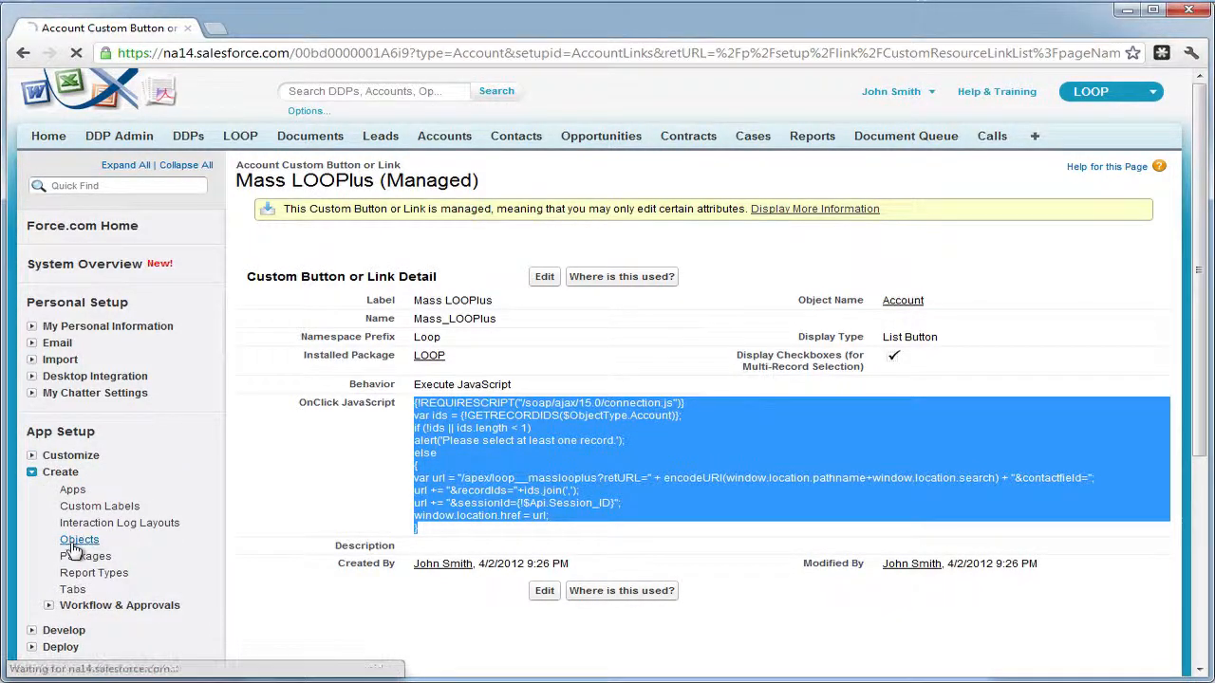
{"action": "left_click", "coordinate": [80, 539]}
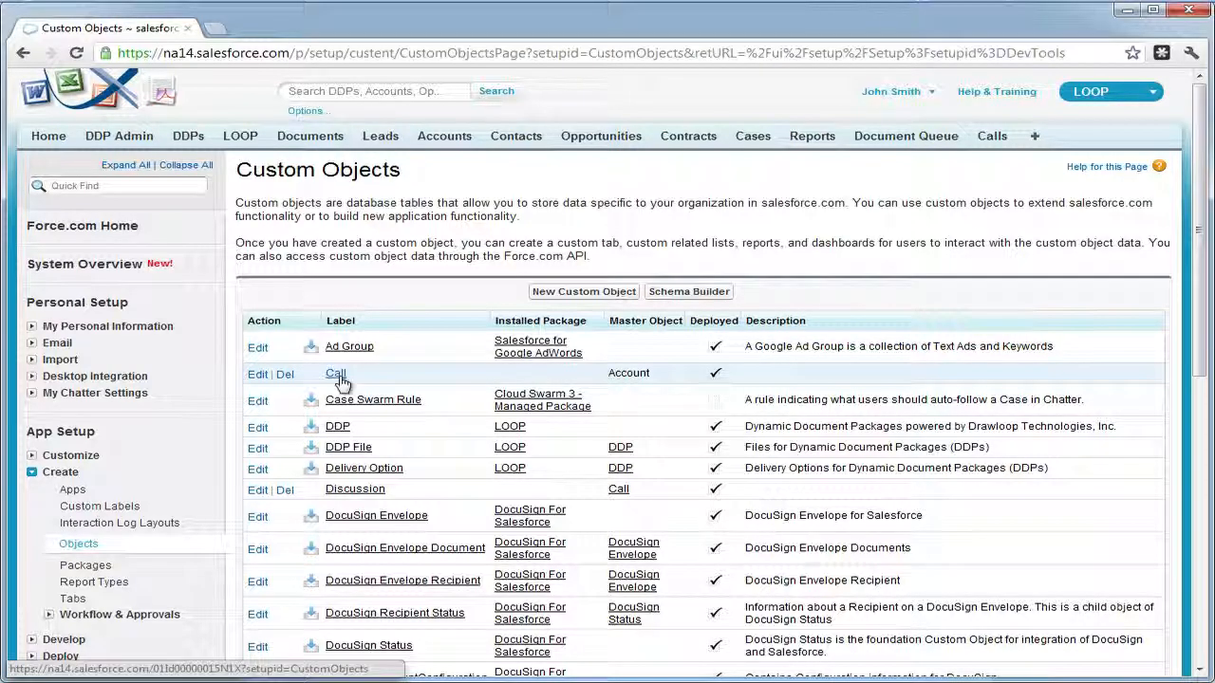
{"action": "left_click", "coordinate": [335, 373]}
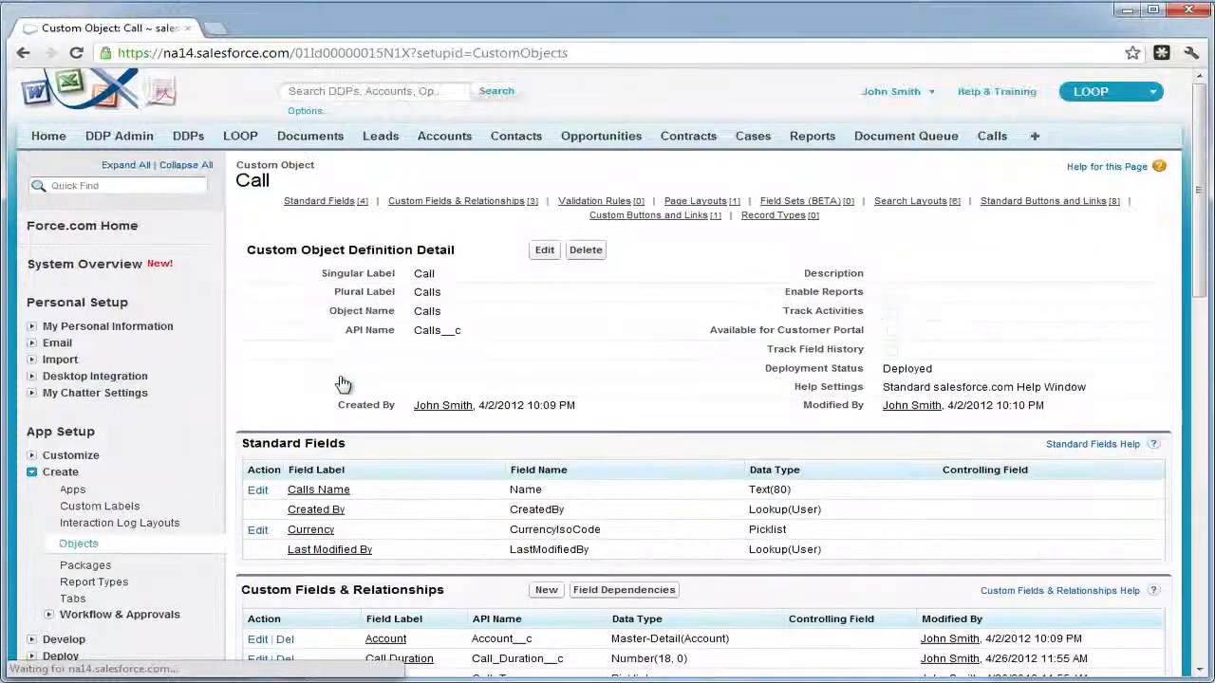
{"action": "scroll", "scroll_direction": "down", "scroll_amount": 3}
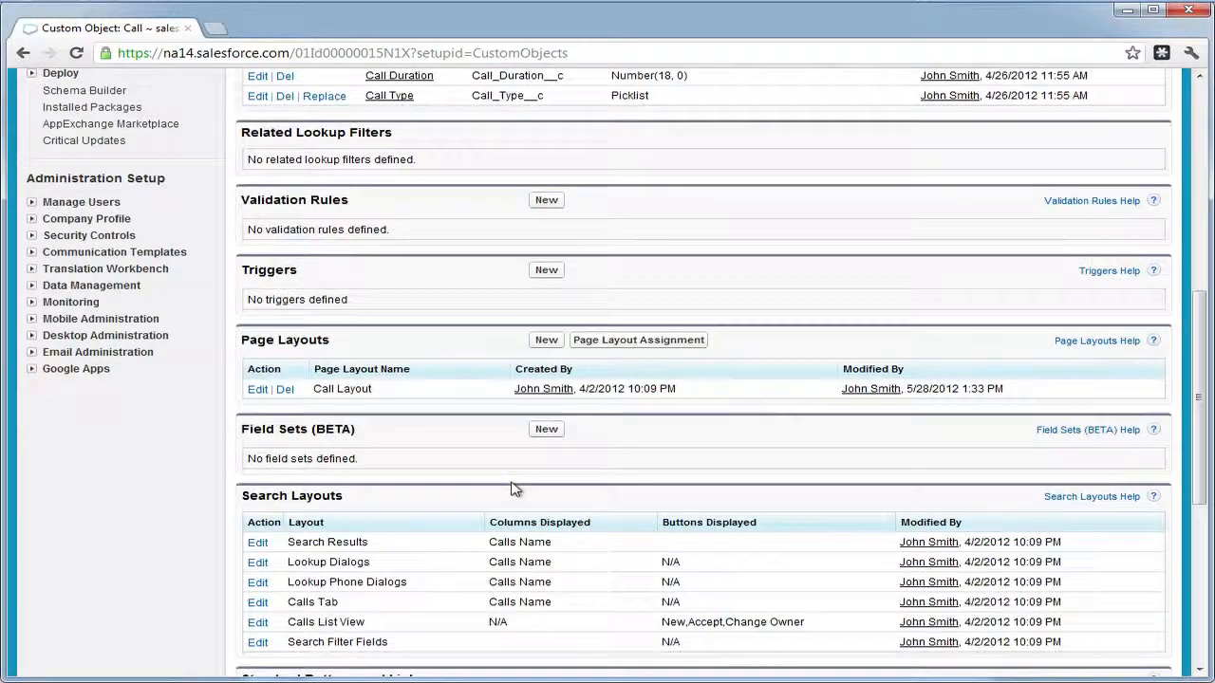
{"action": "scroll", "scroll_direction": "down", "scroll_amount": 3}
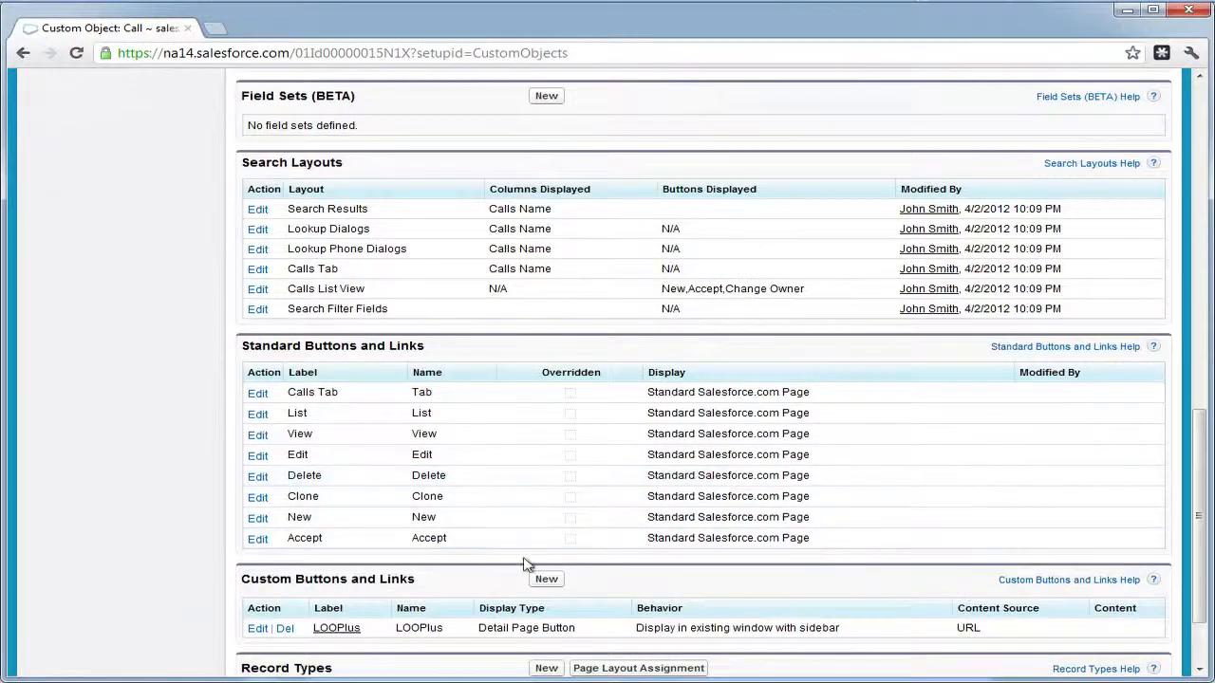
{"action": "left_click", "coordinate": [546, 579]}
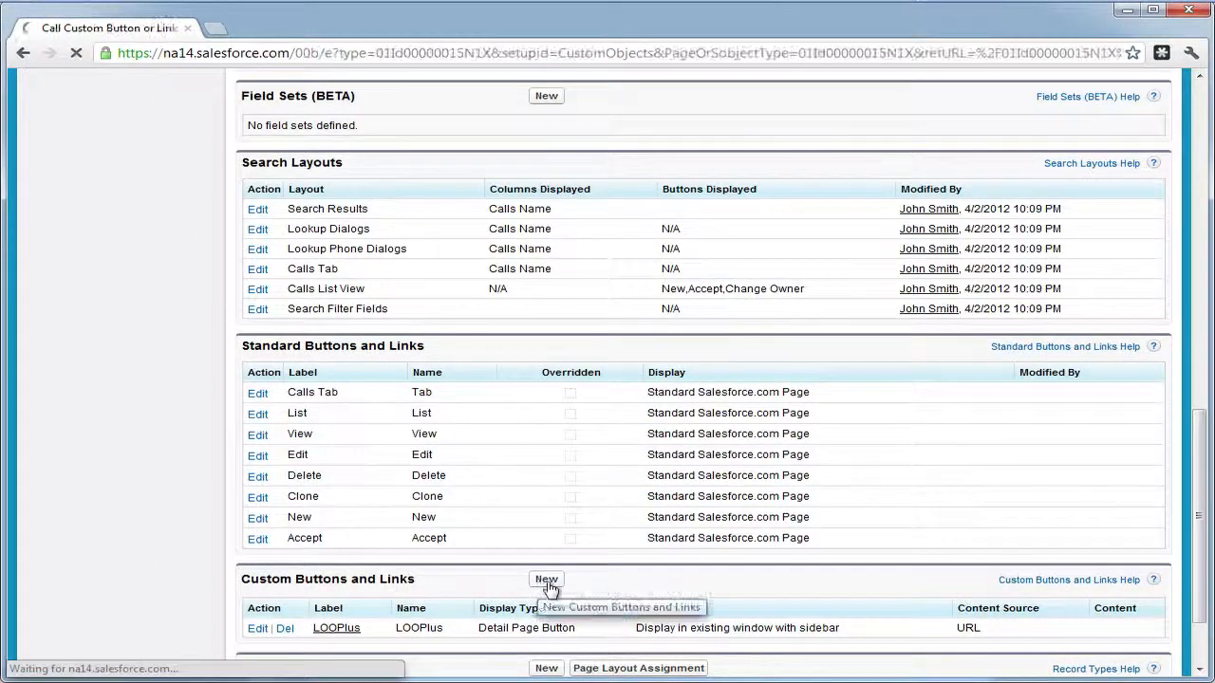
Label the button 'MASS LOOPlus' as a List Button with OnClick JavaScript content
{"action": "left_click", "coordinate": [545, 579]}
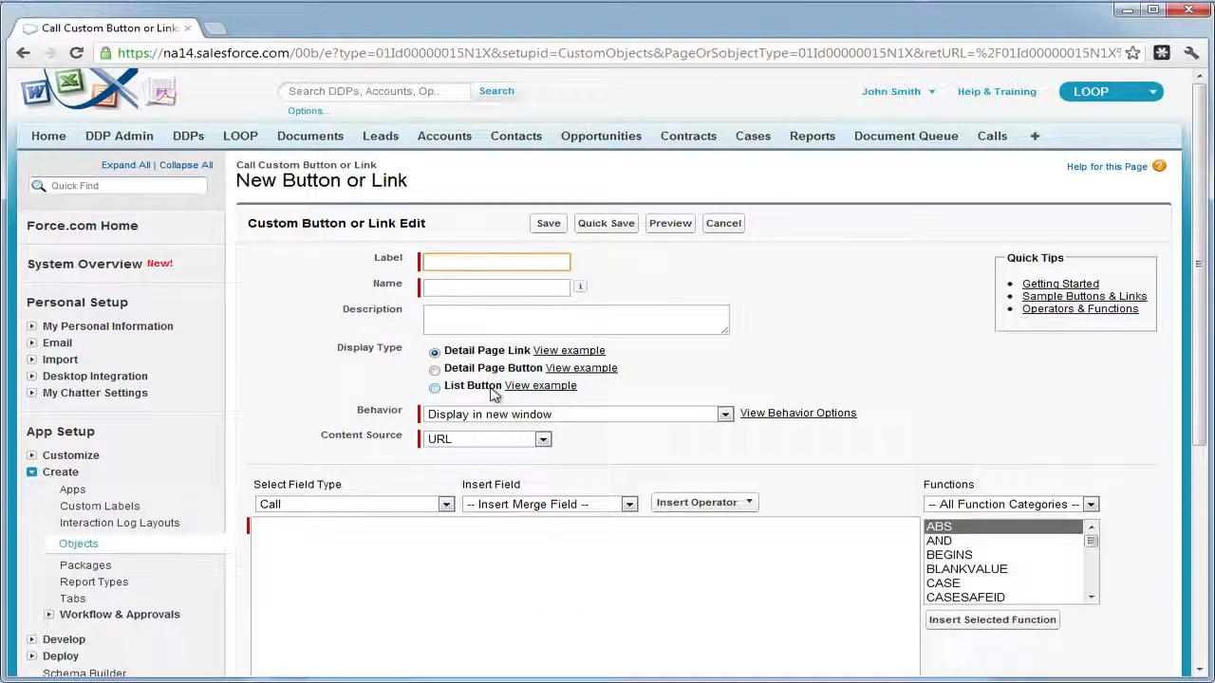
{"action": "type", "text": "MASS LOOPlus"}
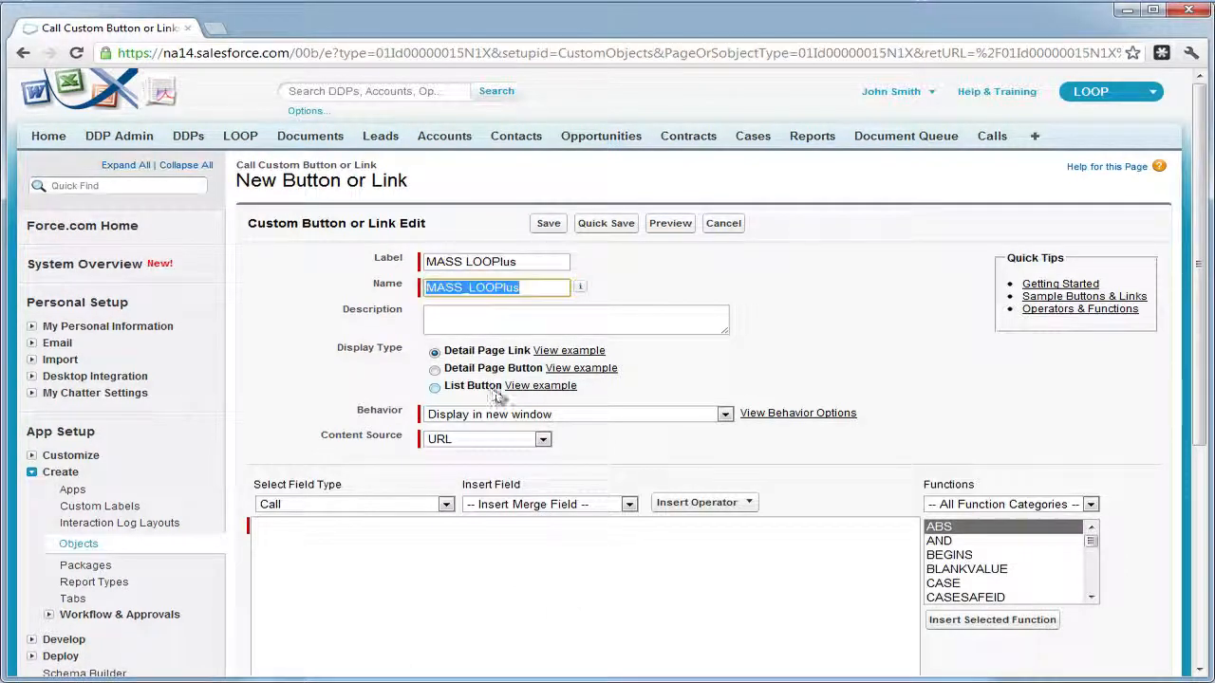
{"action": "left_click", "coordinate": [435, 386]}
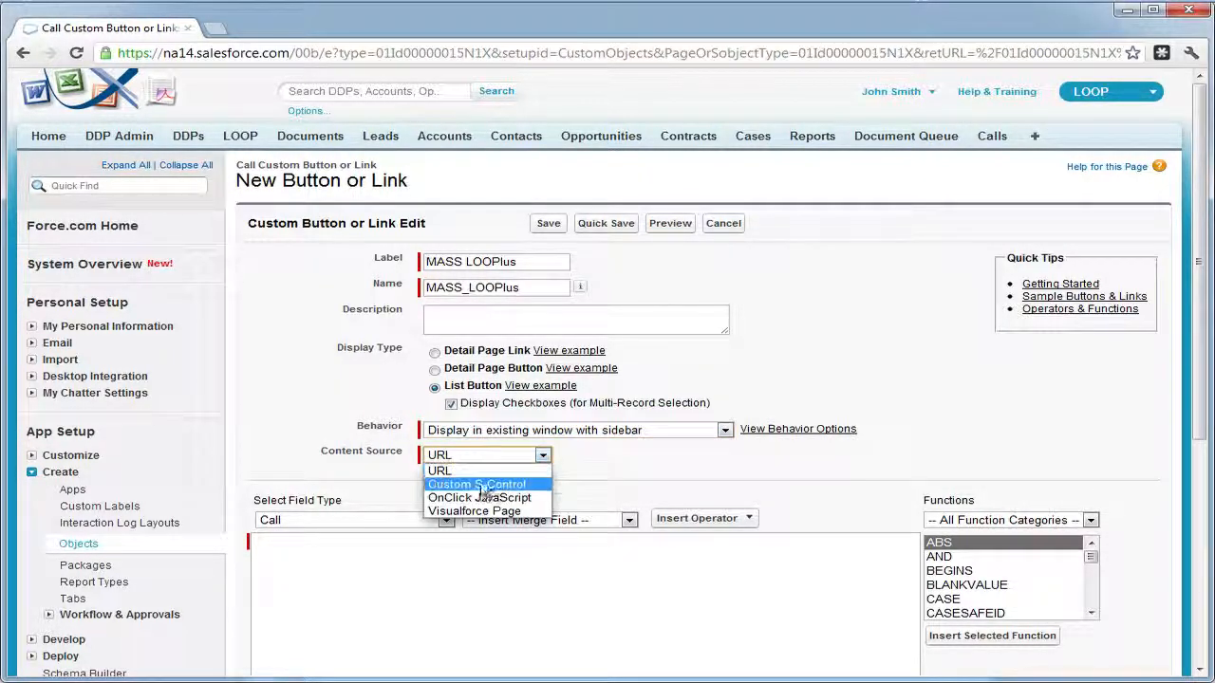
{"action": "left_click", "coordinate": [479, 497]}
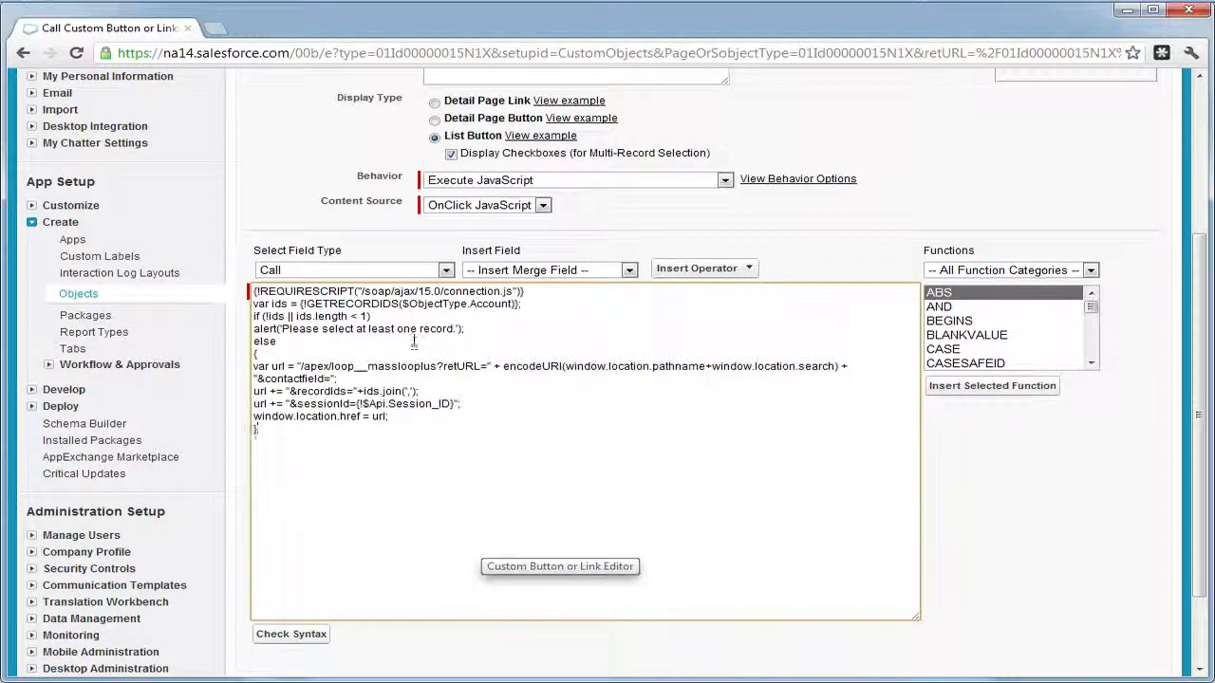
Change the GETRECORDIDS object from Account to Calls__c, check syntax, and save
{"action": "double_click", "coordinate": [411, 304]}
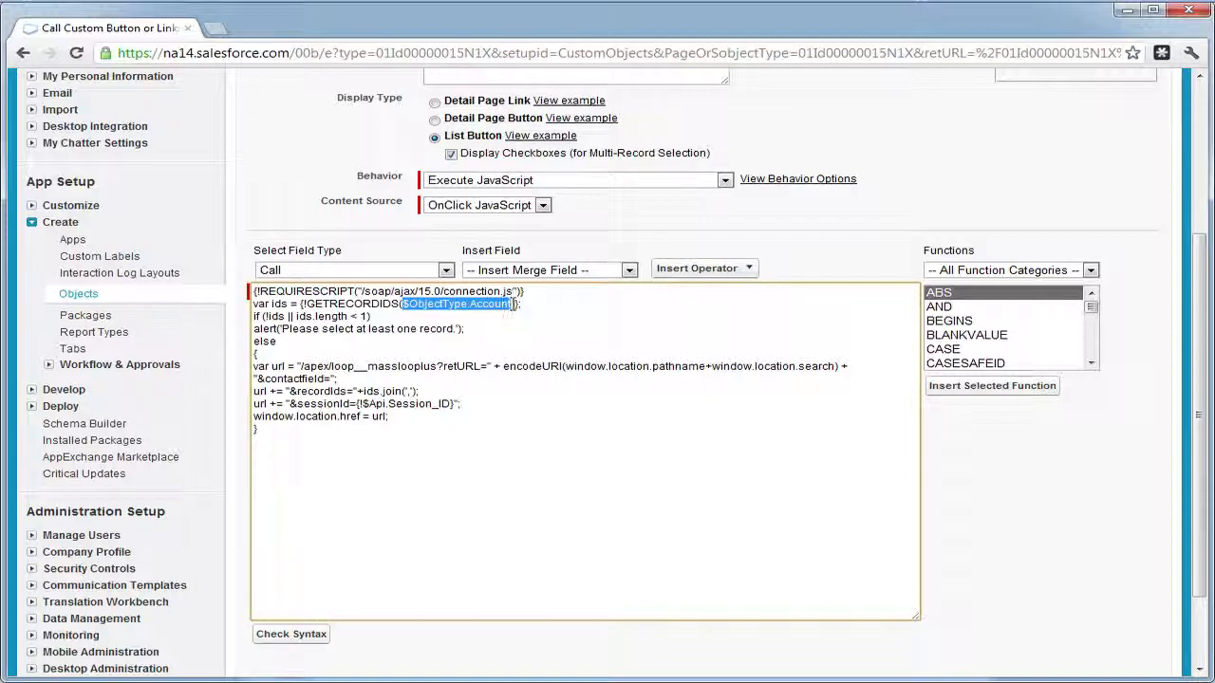
{"action": "left_click", "coordinate": [446, 269]}
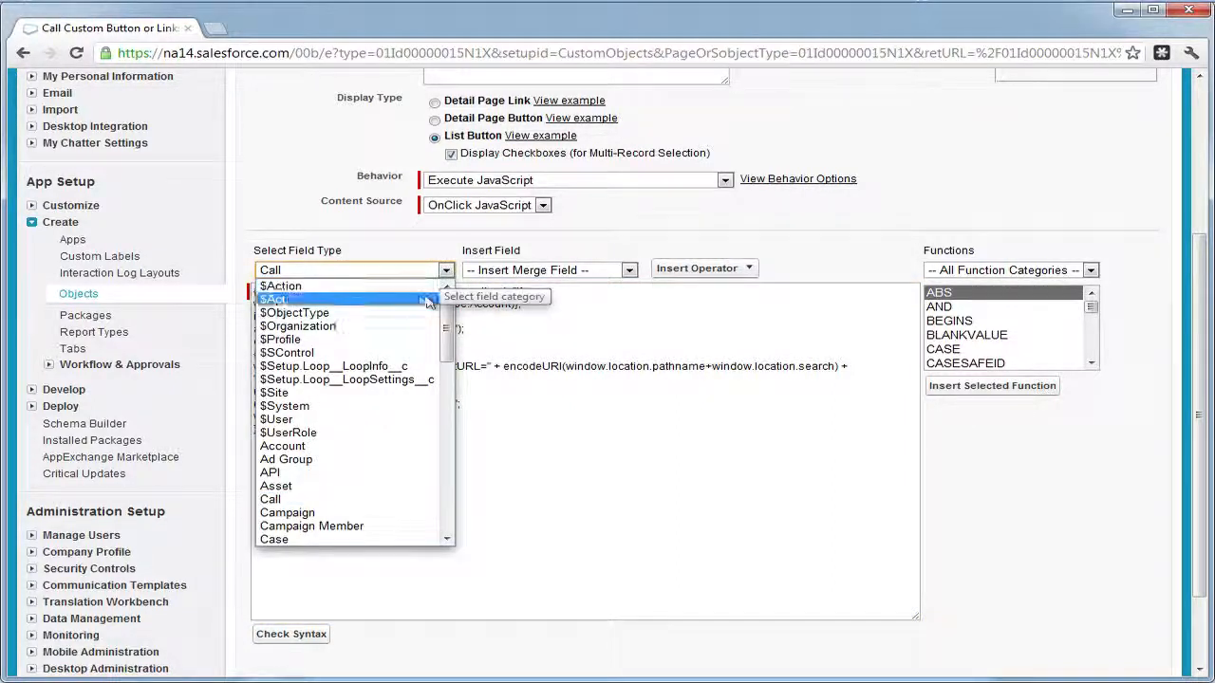
{"action": "left_click", "coordinate": [295, 313]}
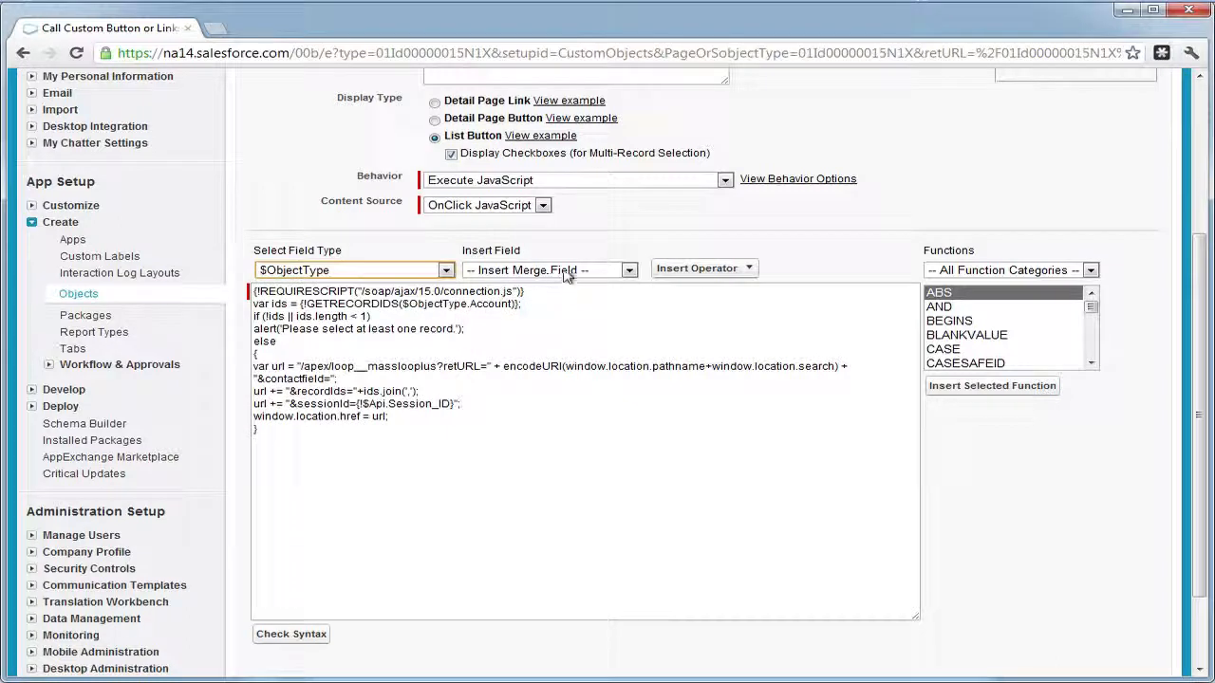
{"action": "left_click", "coordinate": [629, 269]}
{"action": "type", "text": "Calls__"}
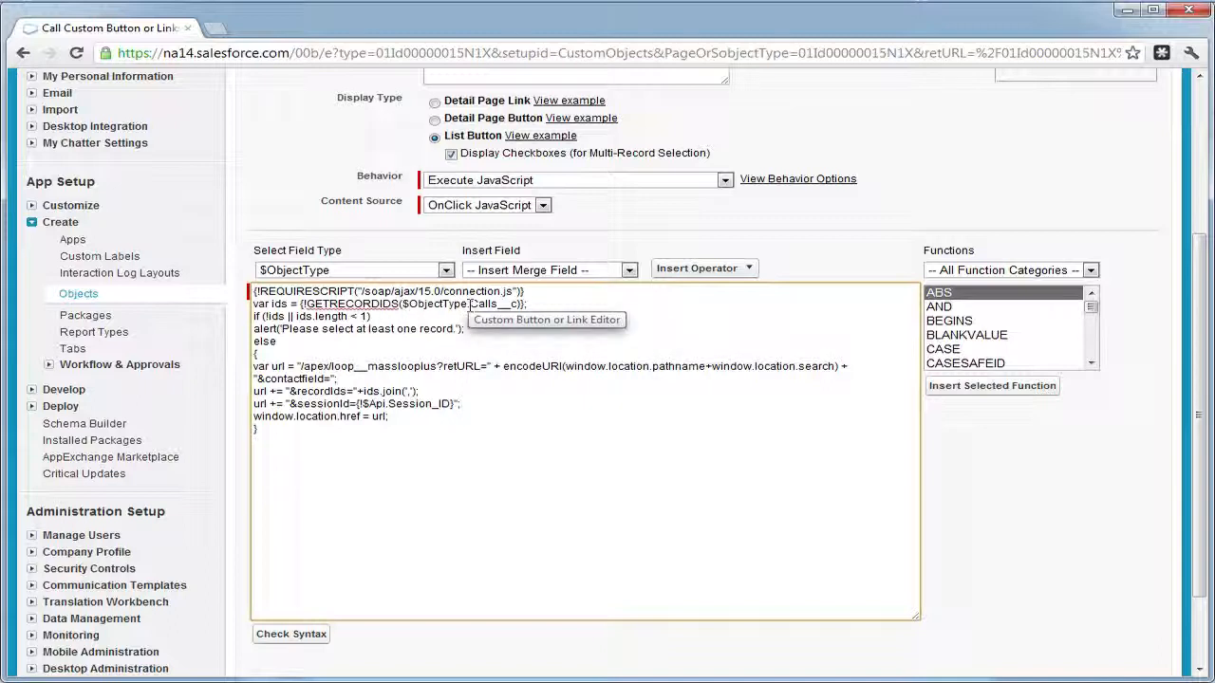
{"action": "mouse_move", "coordinate": [610, 418]}
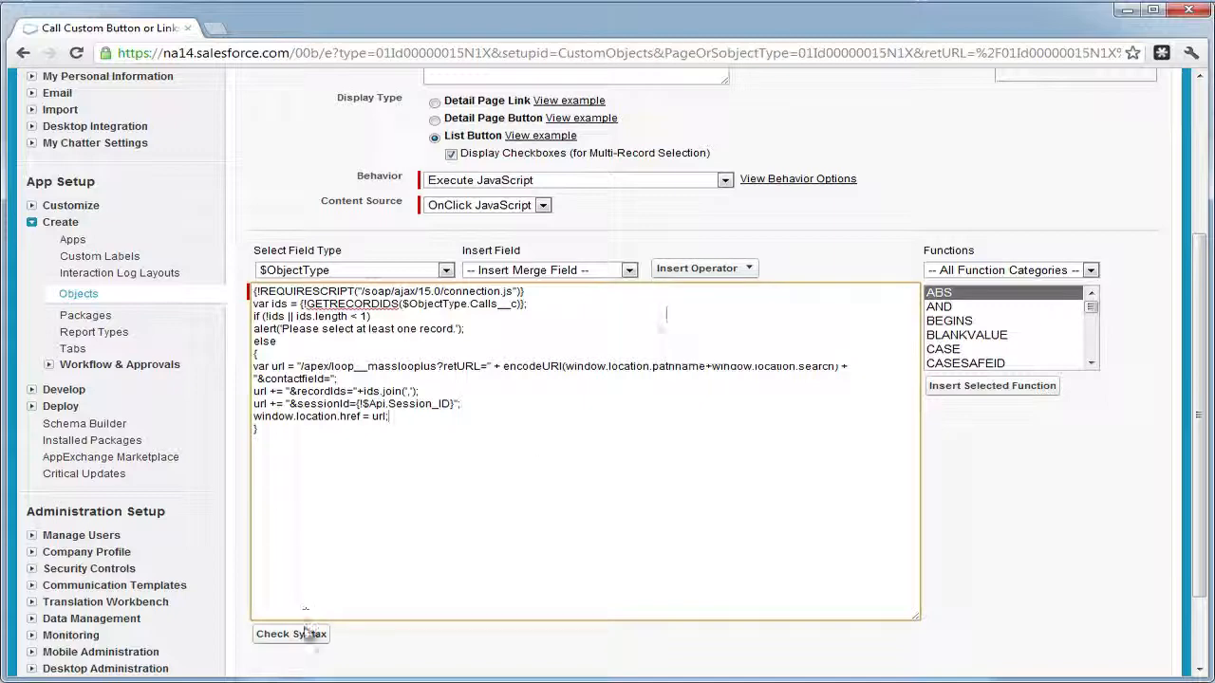
{"action": "left_click", "coordinate": [291, 634]}
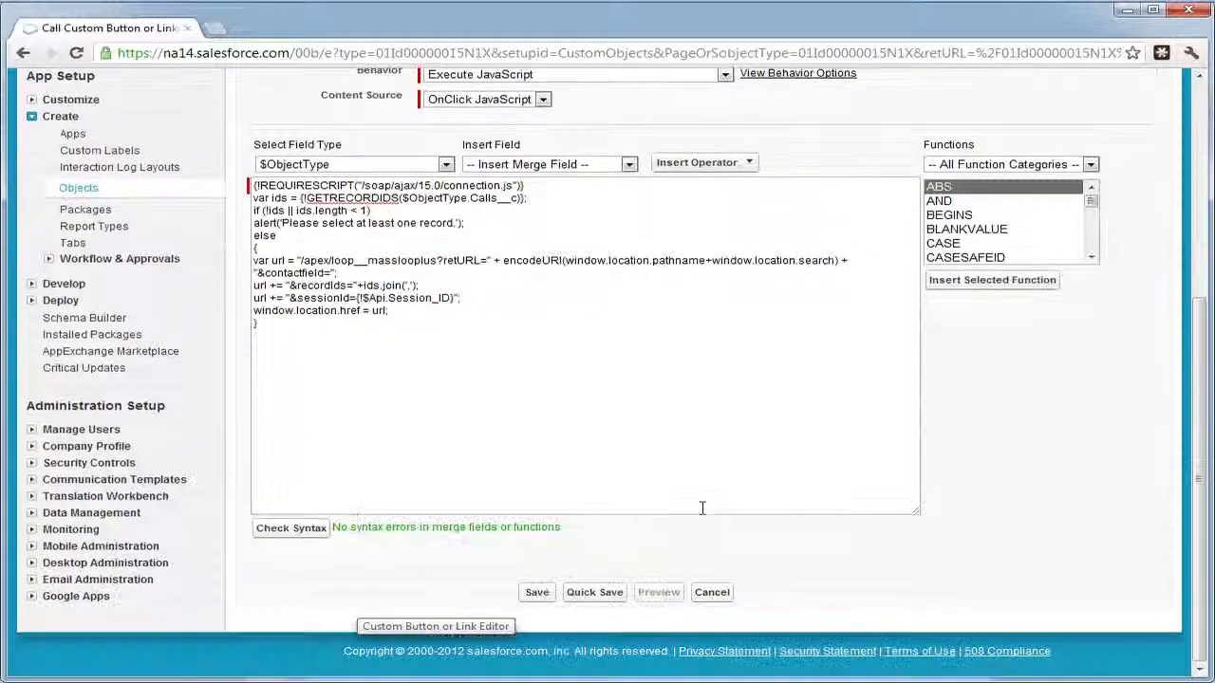
{"action": "left_click", "coordinate": [536, 592]}
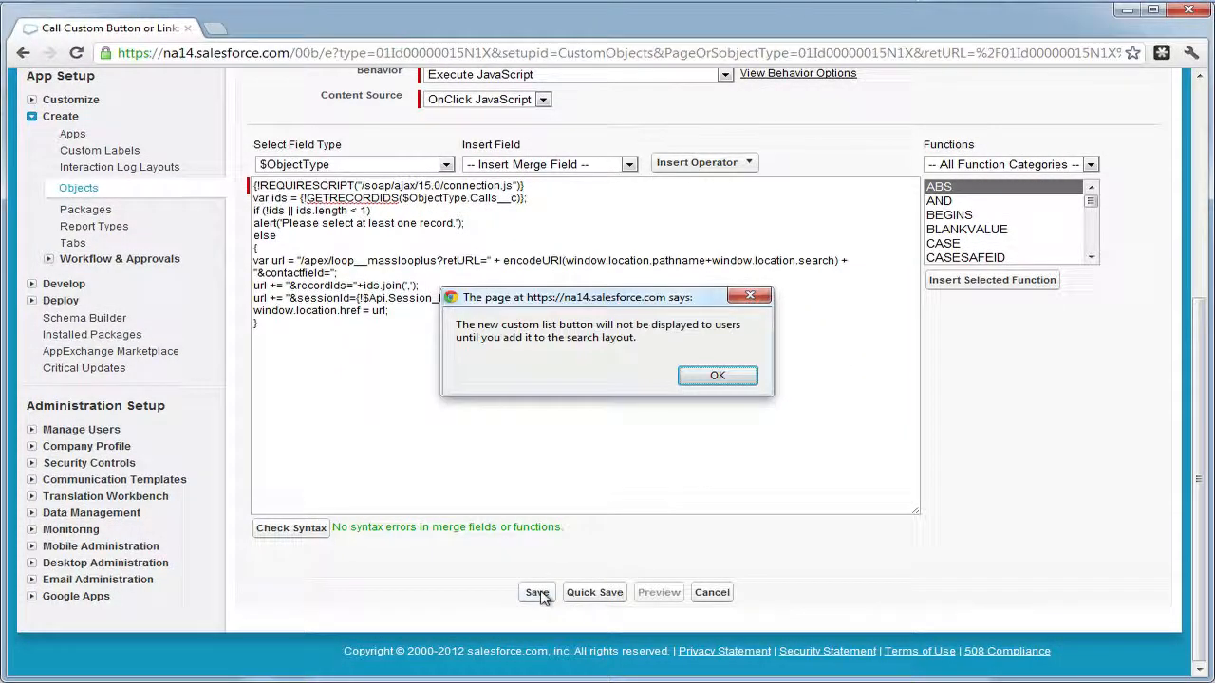
Dismiss the search-layout notice and return to the Call custom object page
{"action": "left_click", "coordinate": [717, 375]}
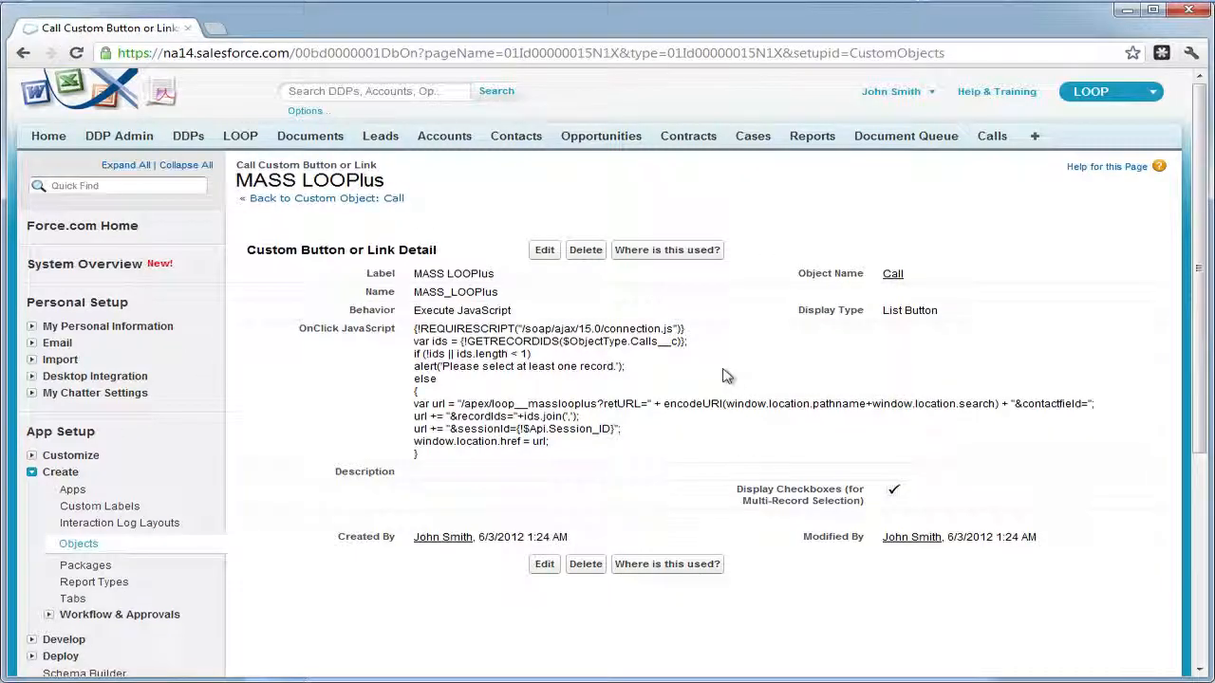
{"action": "mouse_move", "coordinate": [130, 574]}
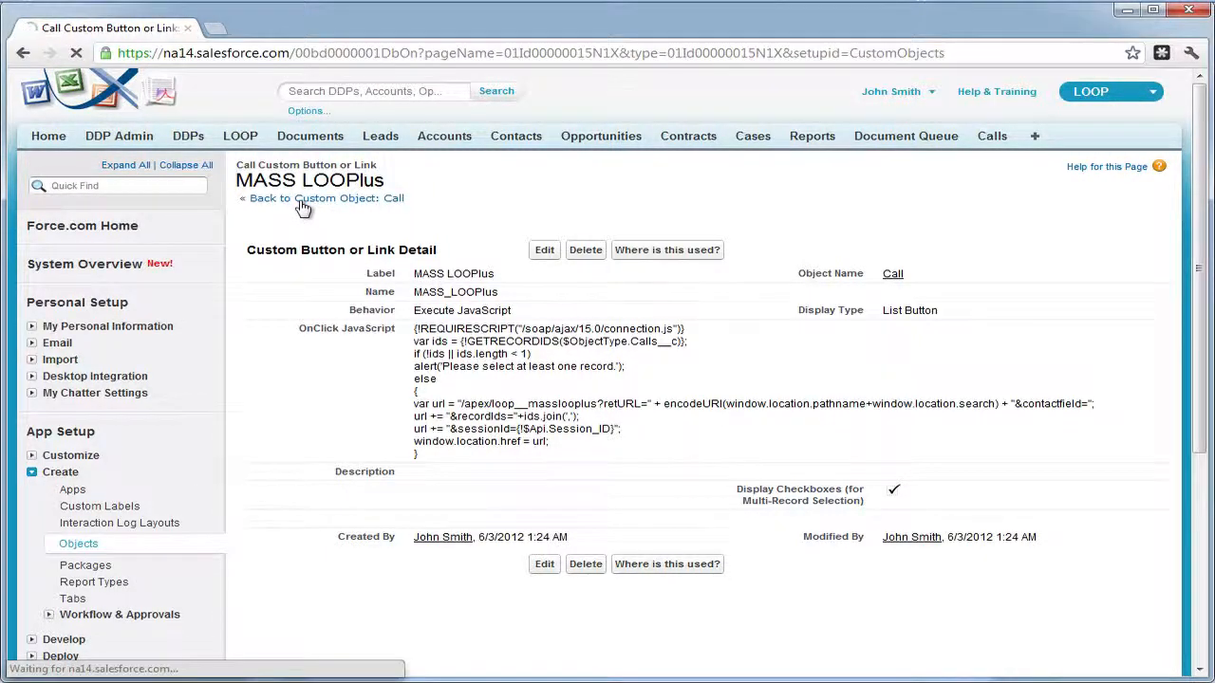
{"action": "left_click", "coordinate": [327, 198]}
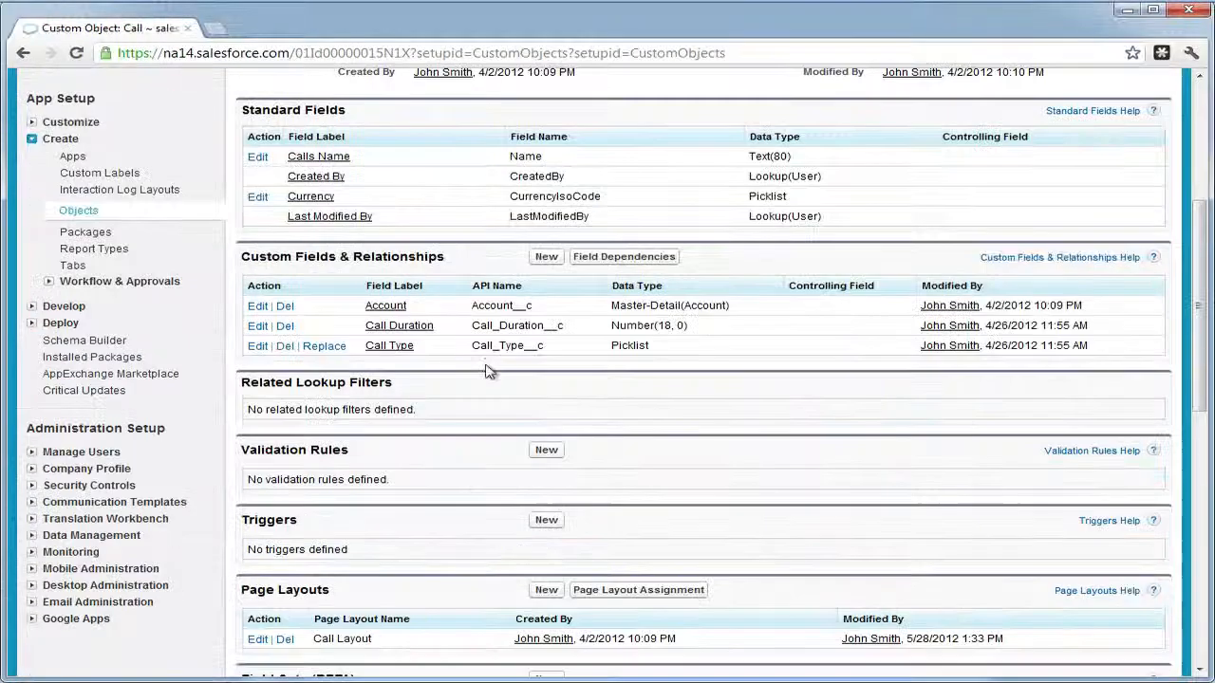
{"action": "scroll", "scroll_direction": "down", "scroll_amount": 3}
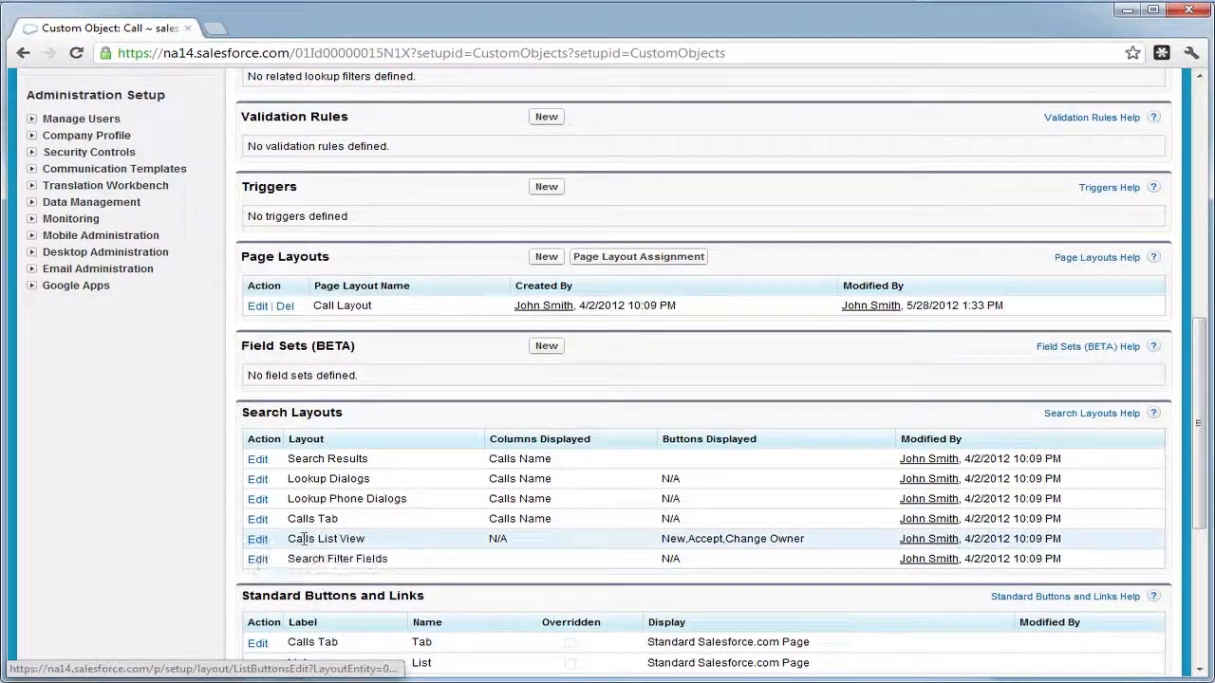
Move MASS LOOPlus into the Calls List View's Selected Buttons and save the layout
{"action": "left_click", "coordinate": [257, 539]}
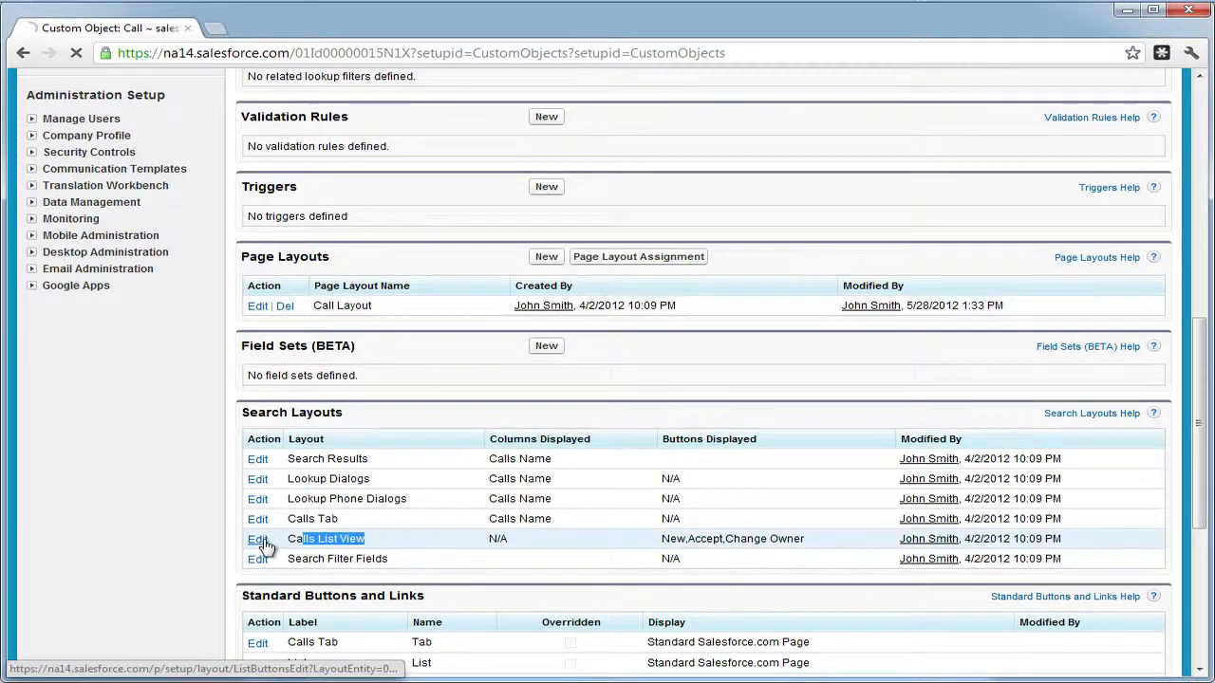
{"action": "left_click", "coordinate": [257, 538]}
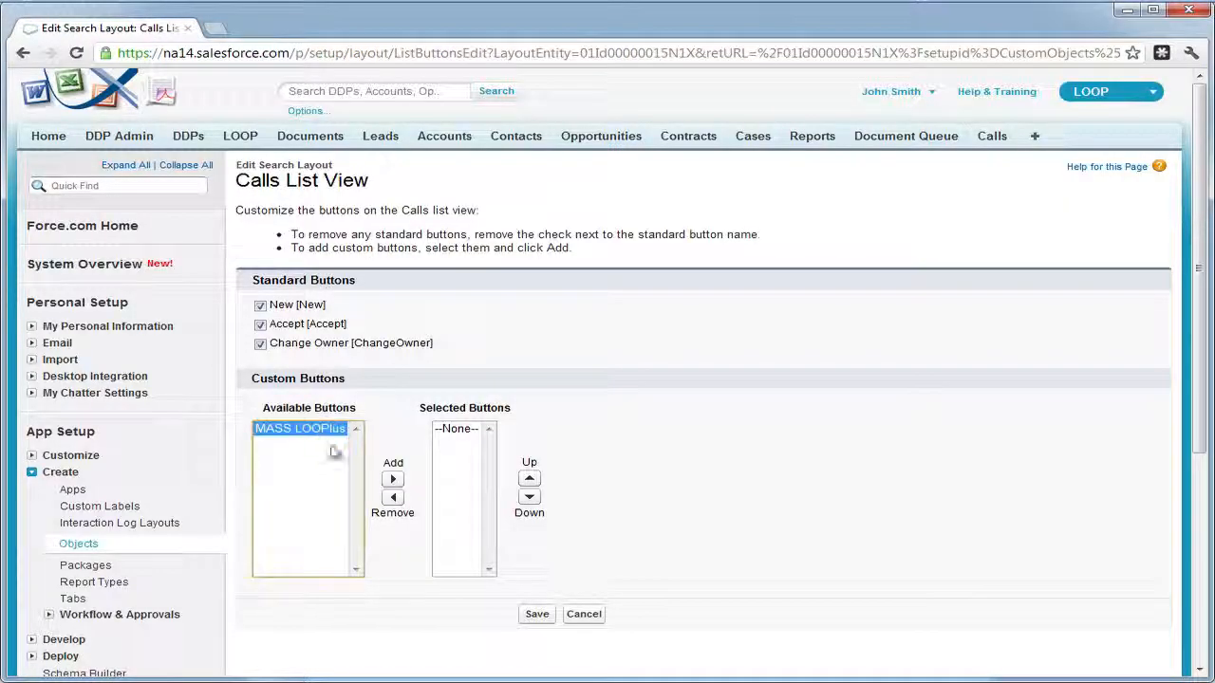
{"action": "left_click", "coordinate": [369, 478]}
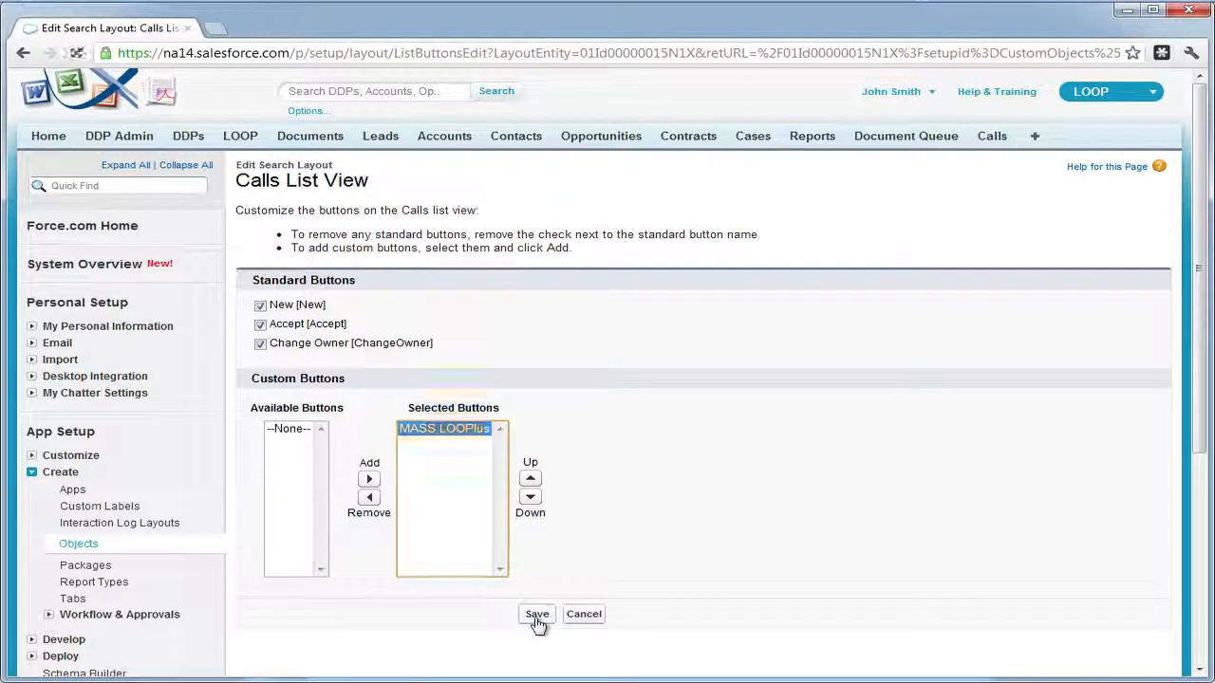
{"action": "left_click", "coordinate": [536, 614]}
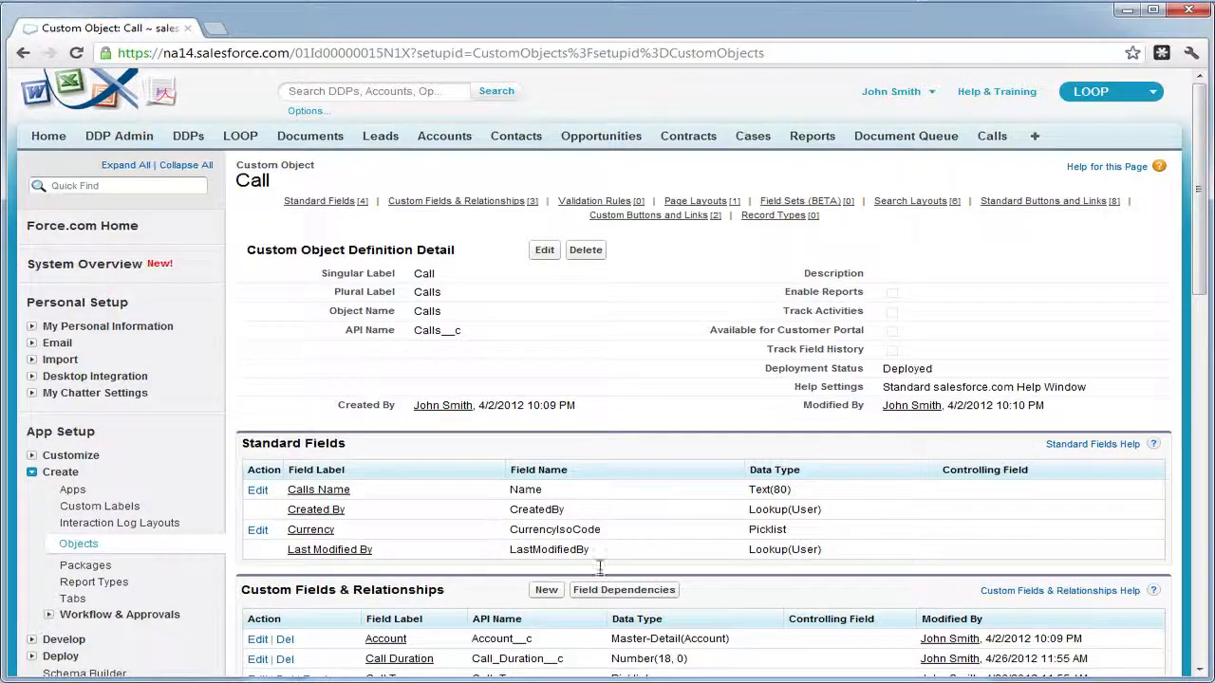
{"action": "left_click", "coordinate": [991, 136]}
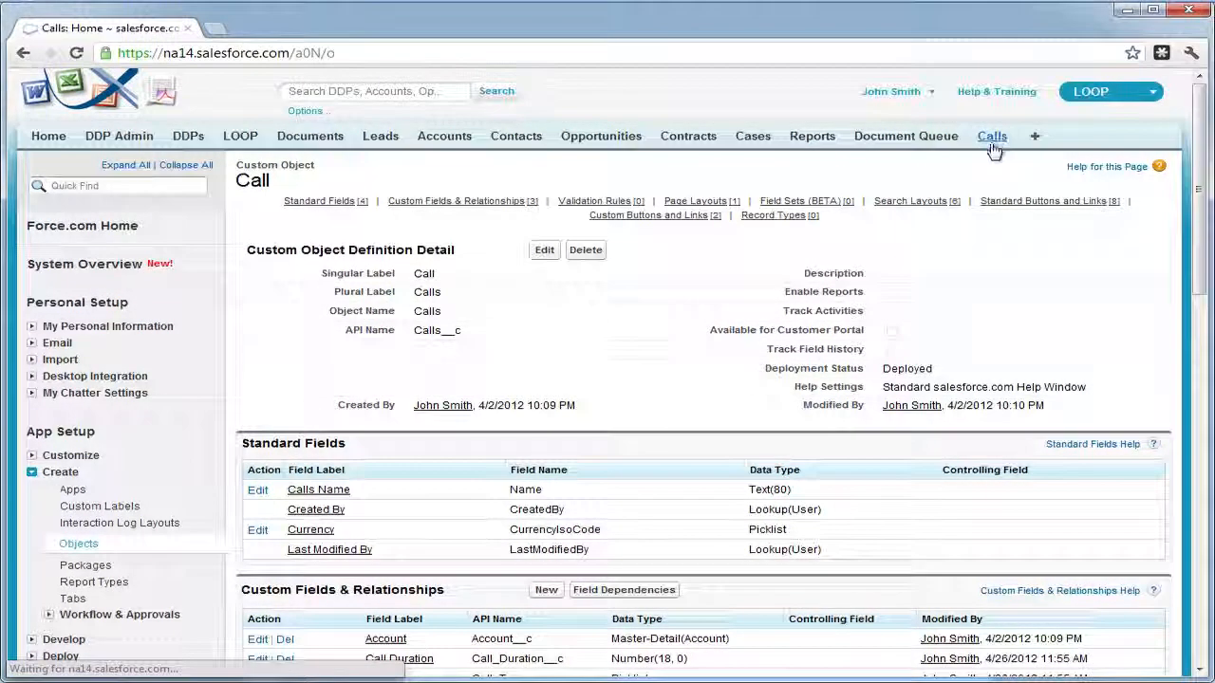
Show all Calls records and tick the DDP Help and Demo calls
{"action": "left_click", "coordinate": [992, 136]}
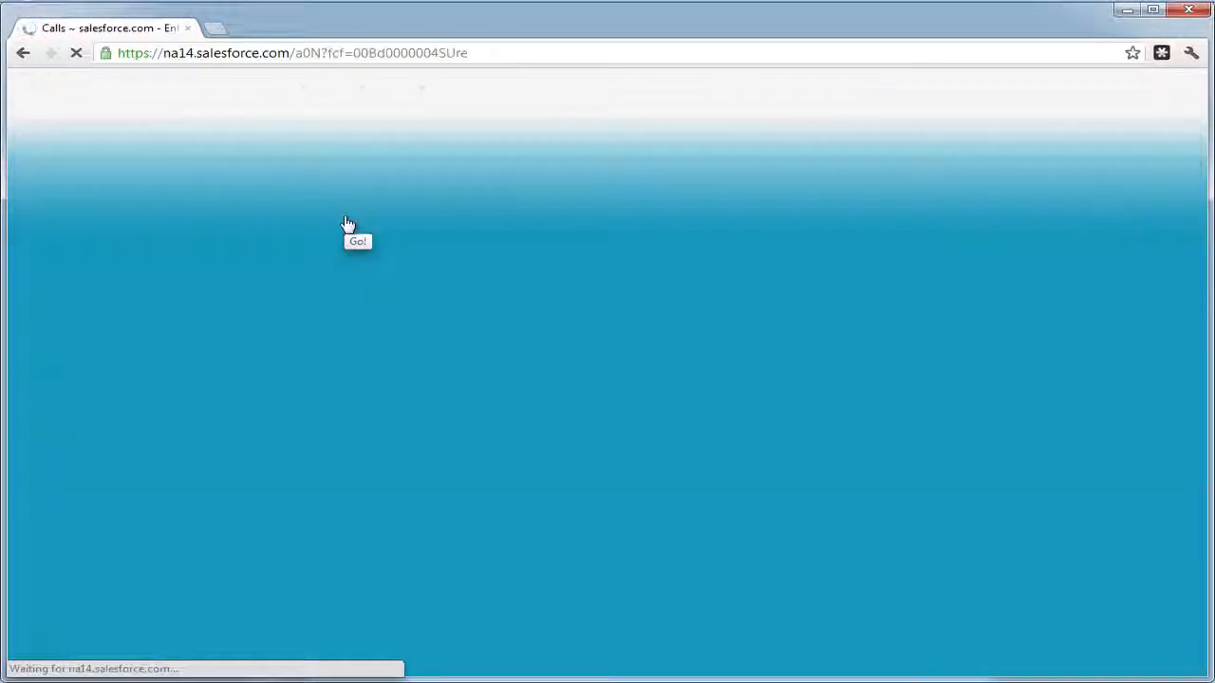
{"action": "left_click", "coordinate": [358, 240]}
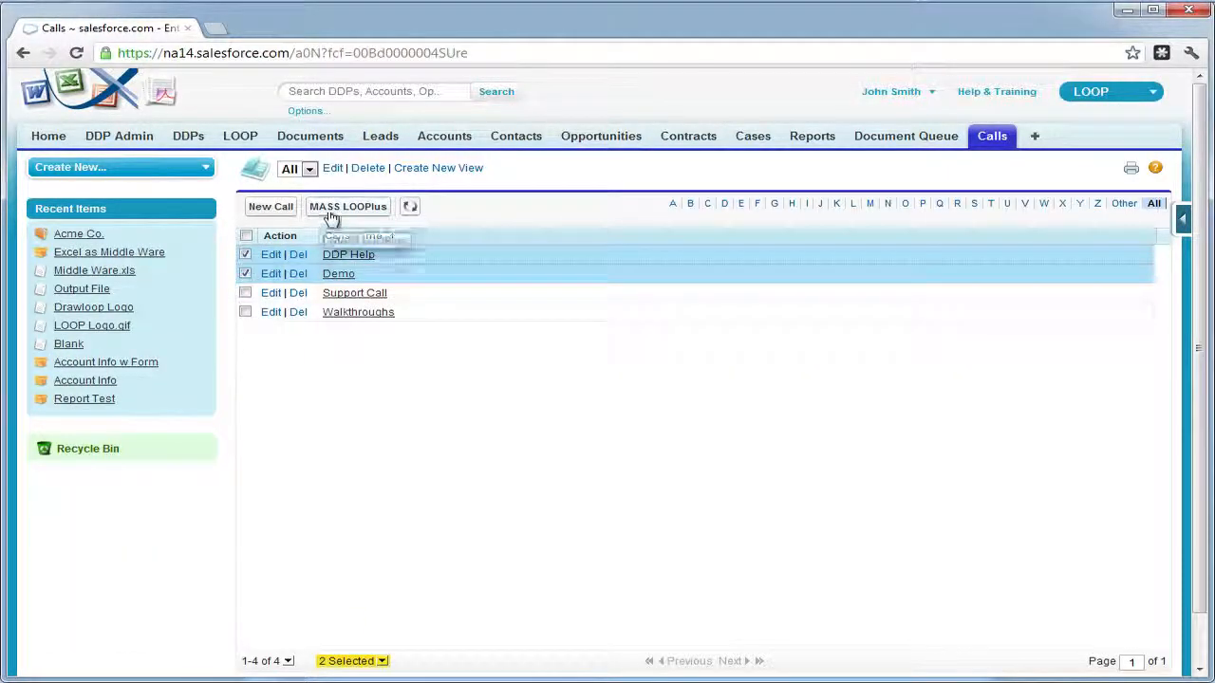
{"action": "mouse_move", "coordinate": [348, 206]}
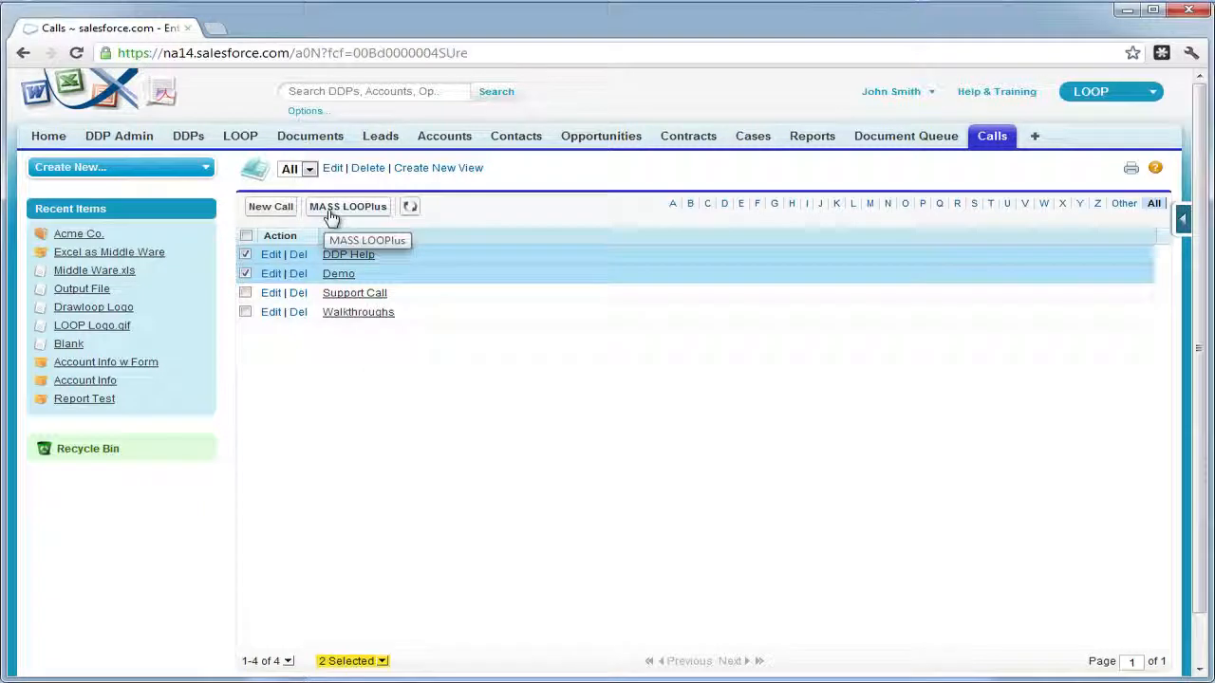